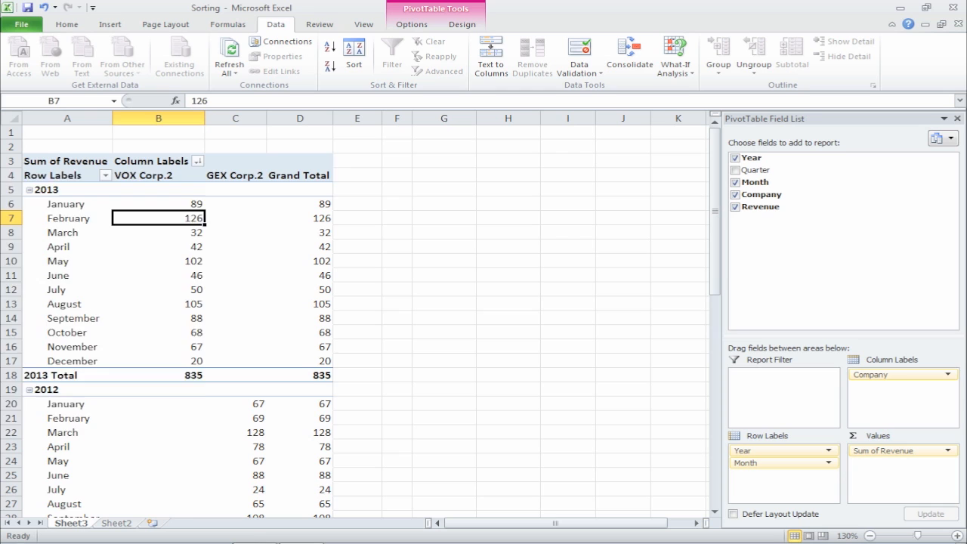
# Sort the months within each year by VOX Corp.2 revenue, first largest-first then smallest to largest
pyautogui.click(197, 161)
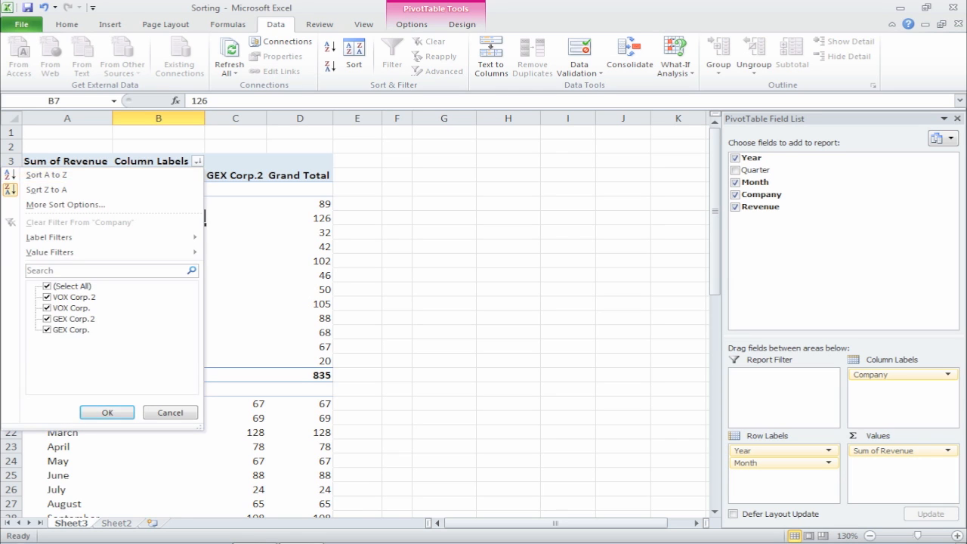
pyautogui.click(106, 411)
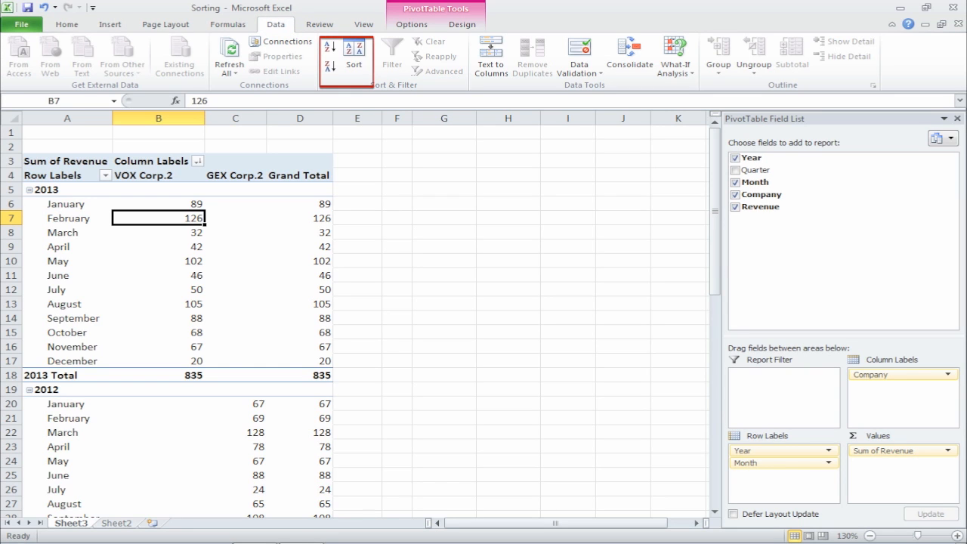
pyautogui.click(353, 58)
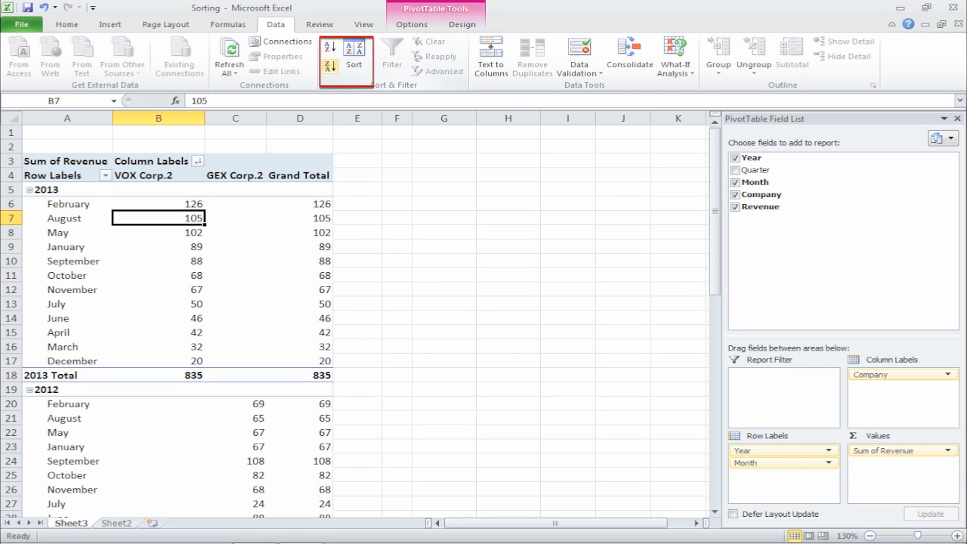
pyautogui.click(354, 58)
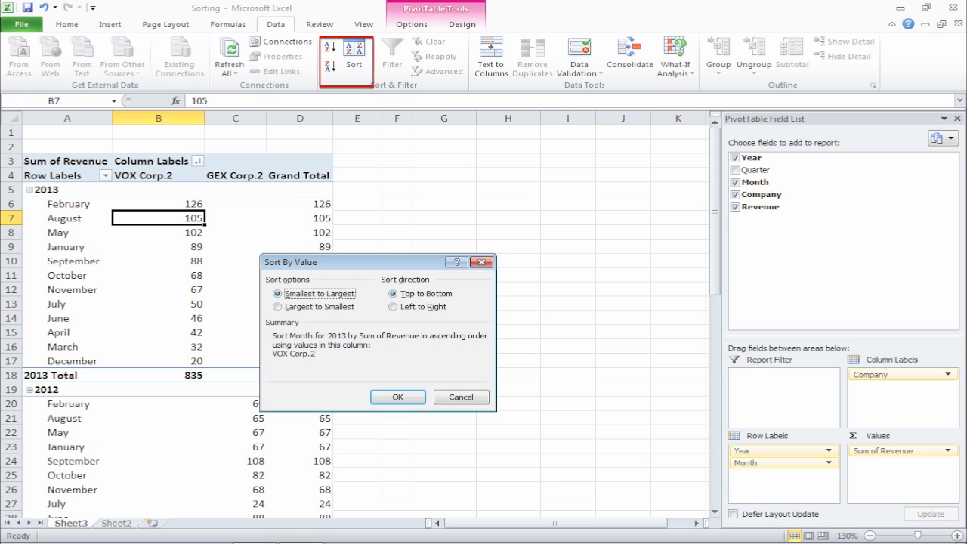
pyautogui.click(398, 396)
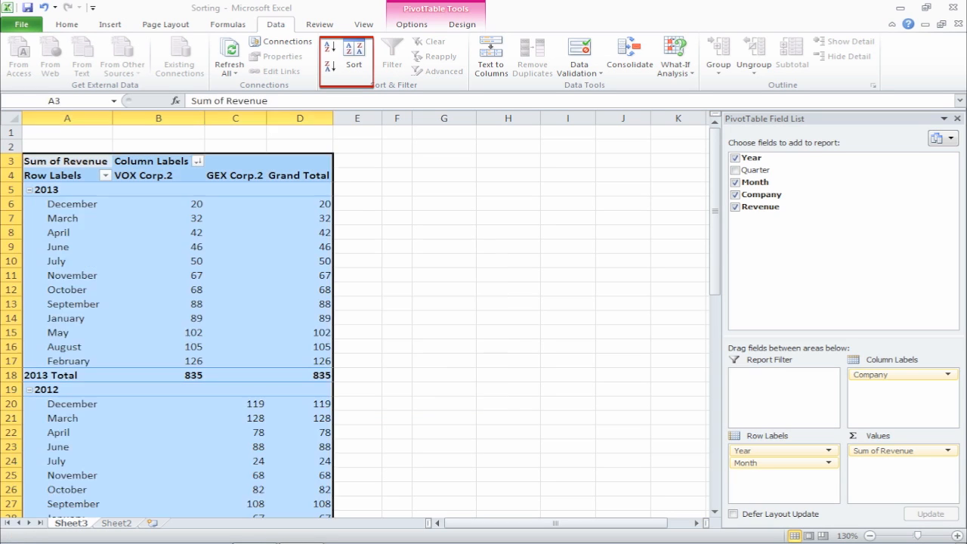
# Review the Sort By Value settings unchanged and select the December 2013 revenue value
pyautogui.click(157, 218)
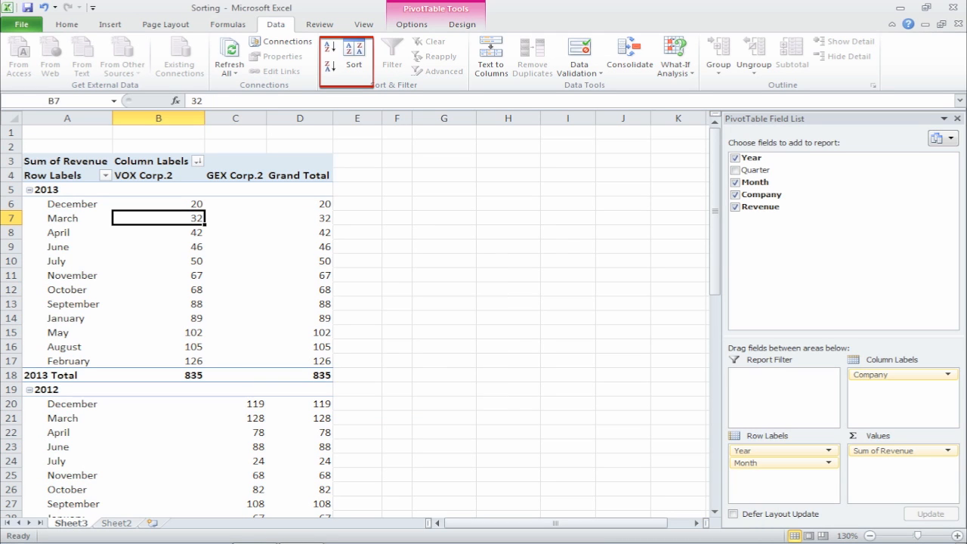
pyautogui.click(353, 58)
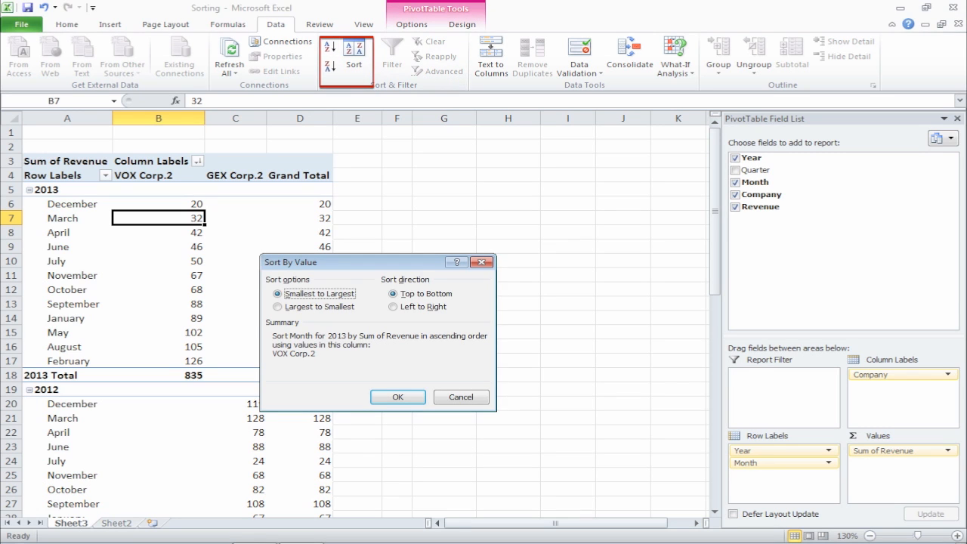
pyautogui.click(397, 396)
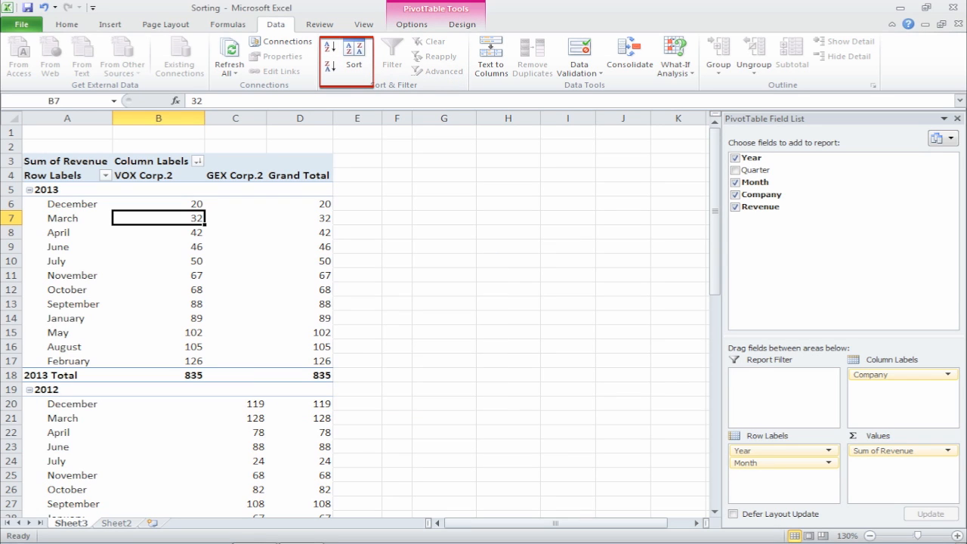
pyautogui.click(157, 160)
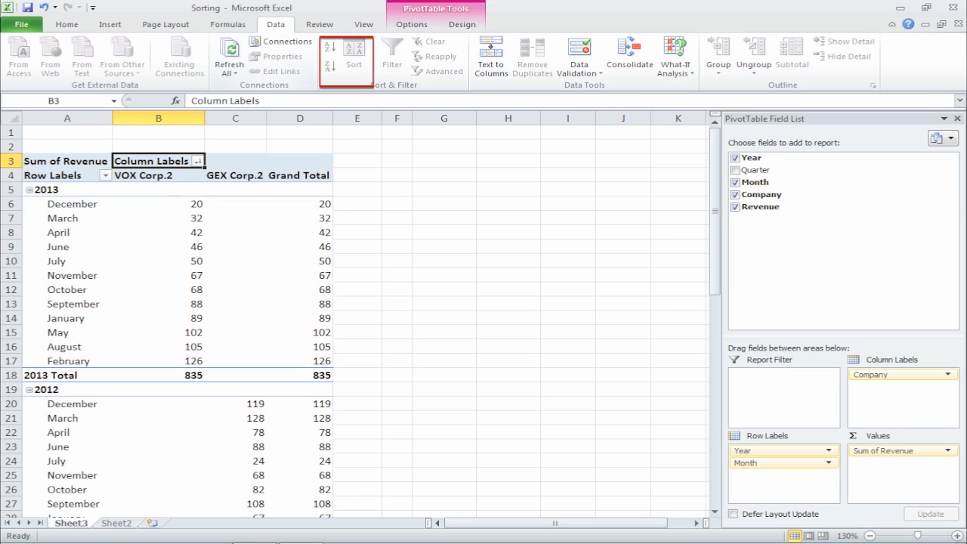
pyautogui.click(157, 203)
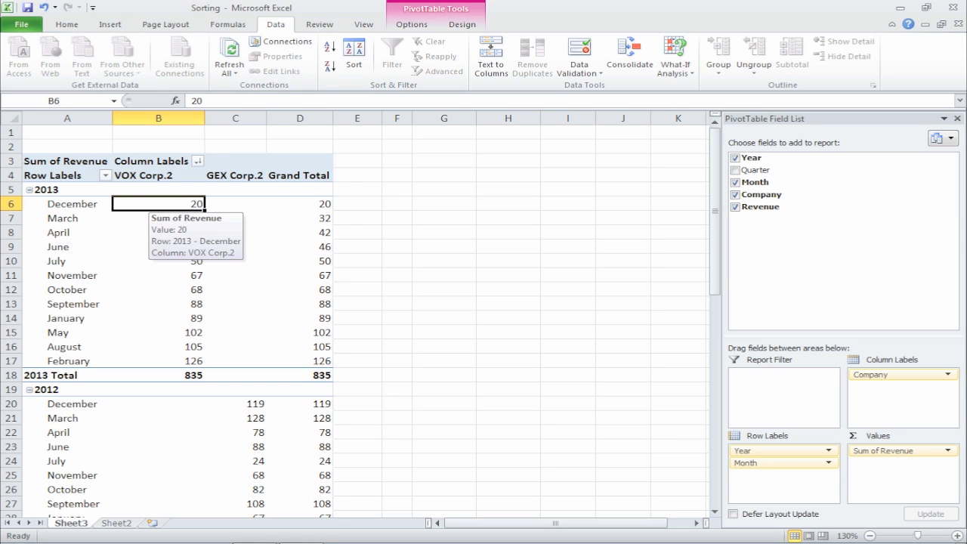
# Sort the Month field by the January–December custom list with AutoSort off, restoring calendar order
pyautogui.click(353, 55)
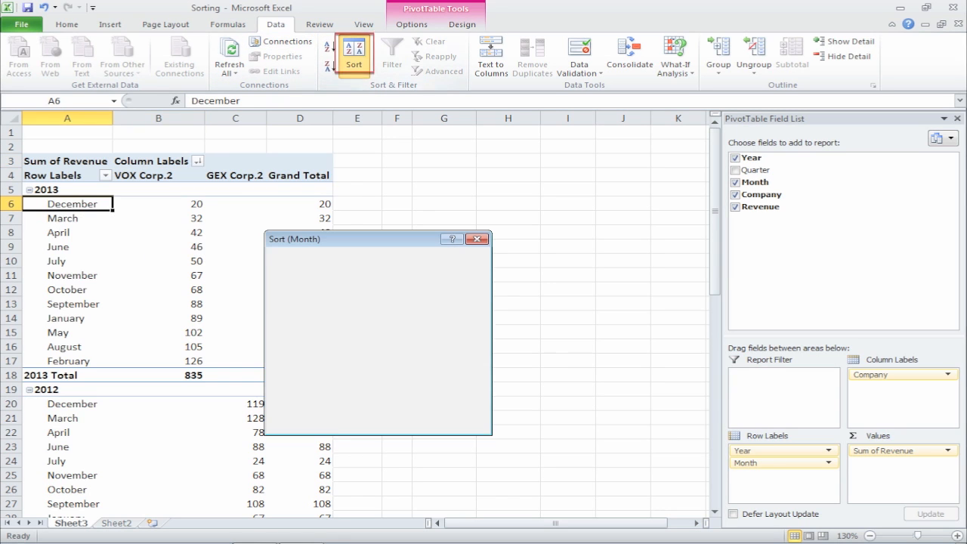
pyautogui.click(354, 53)
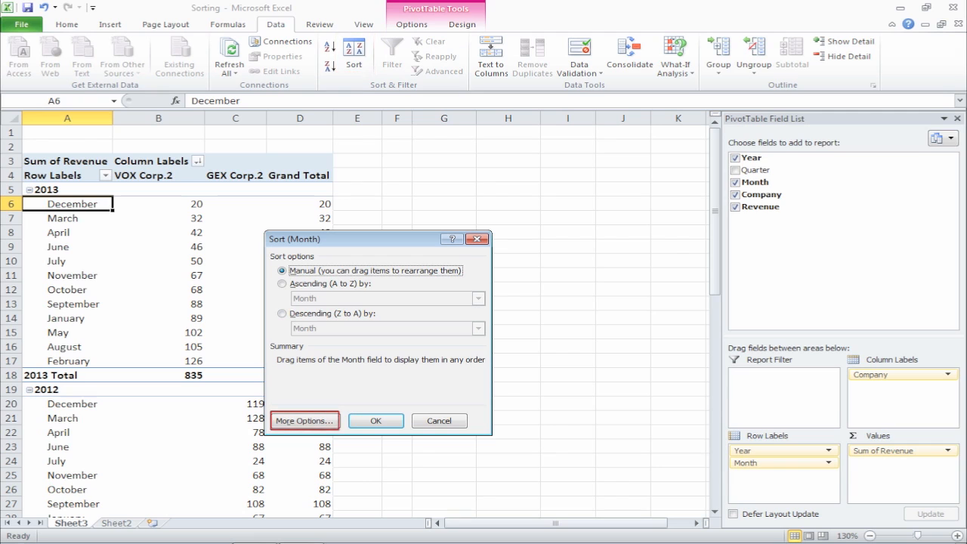
pyautogui.click(305, 420)
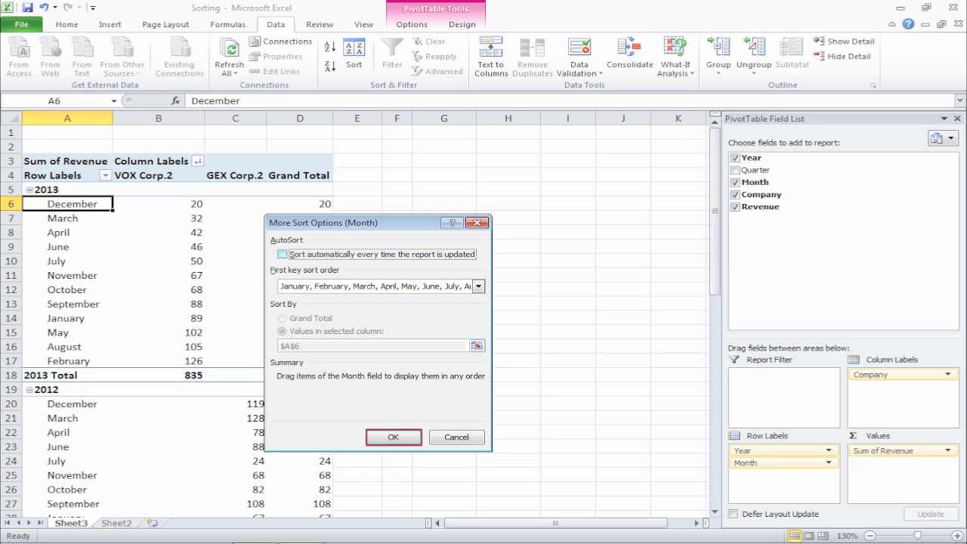
pyautogui.click(393, 437)
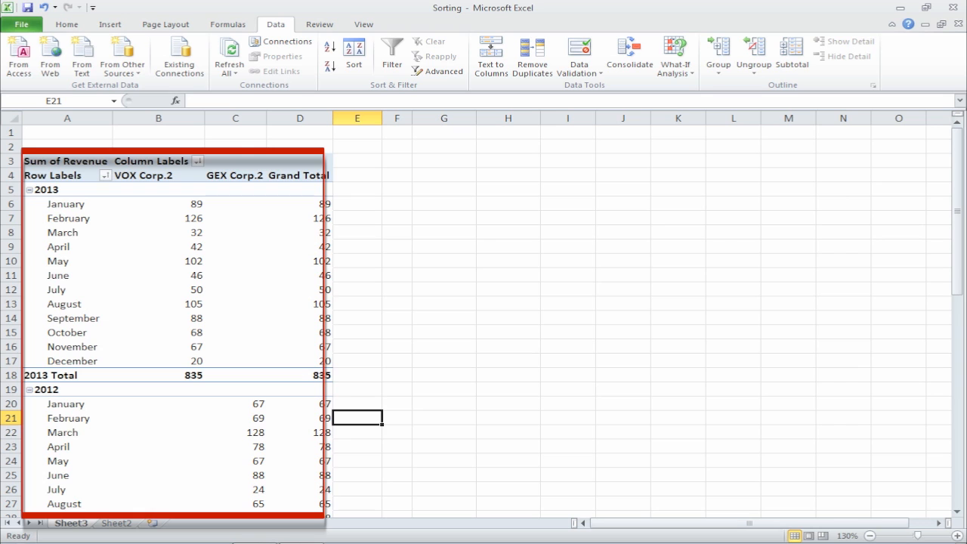
pyautogui.scroll(-3)
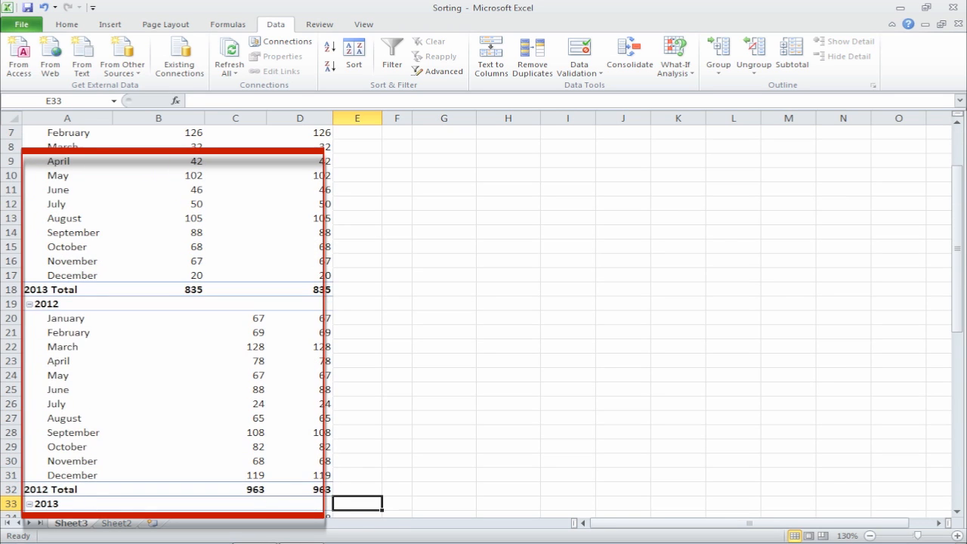